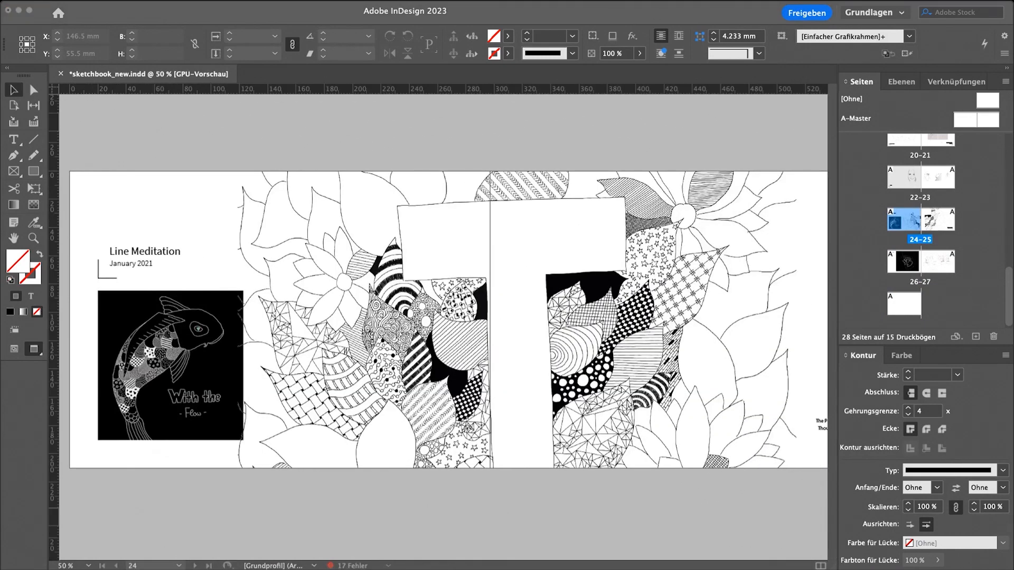
# Step: Jump to blank final page 28 and start a text frame with the Type tool
pyautogui.click(902, 304)
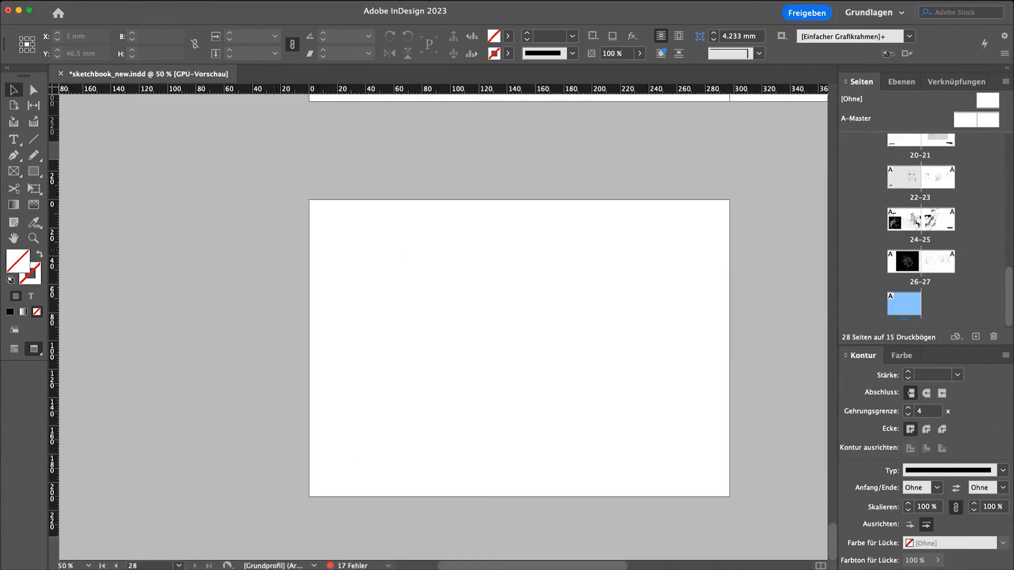
pyautogui.click(13, 140)
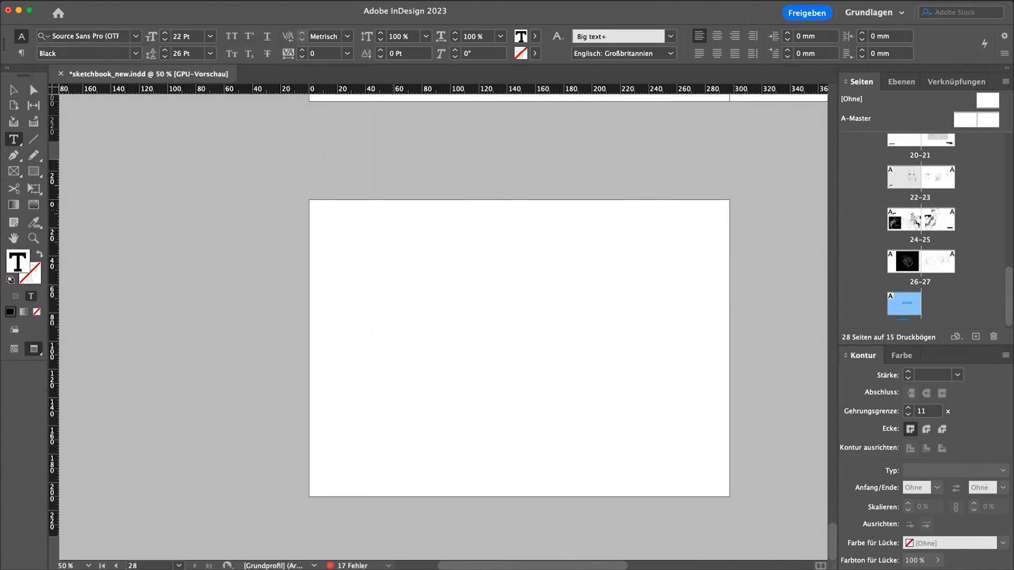
pyautogui.click(548, 345)
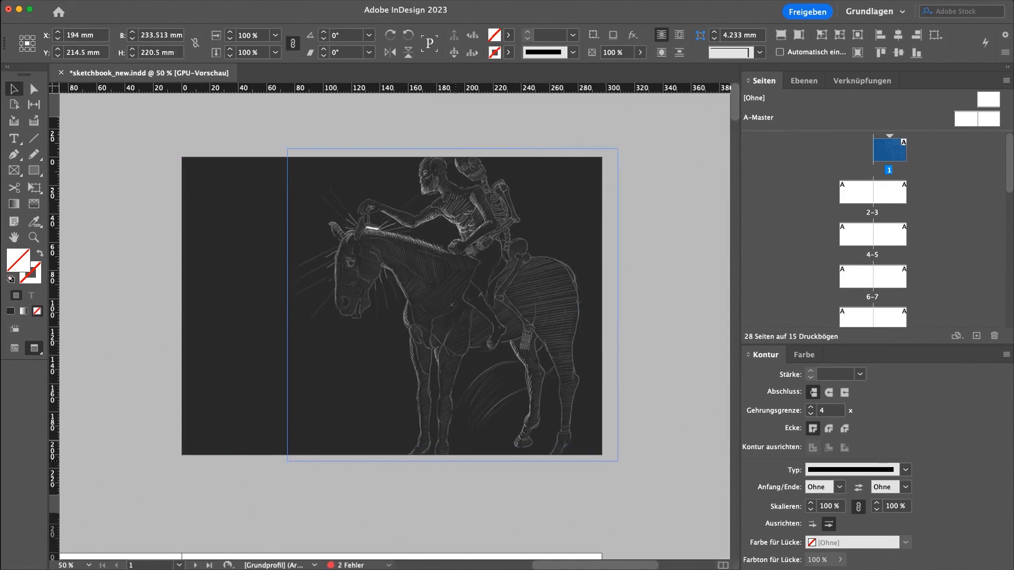
# Step: Retype the cover date line under SKETCH BOOK as 'Mai 2021 - April 2022'
pyautogui.click(445, 307)
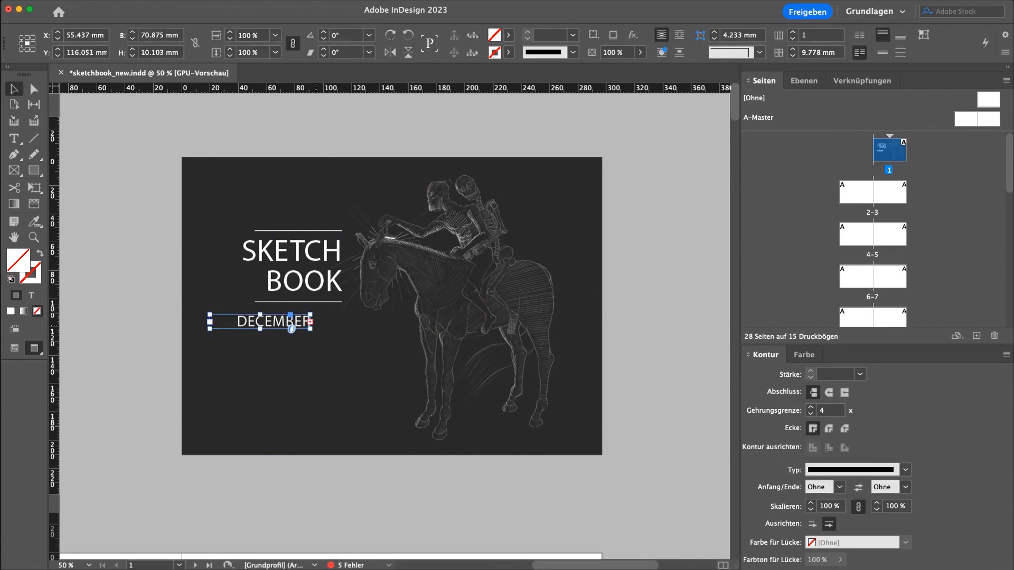
pyautogui.doubleClick(273, 321)
pyautogui.write('FRO')
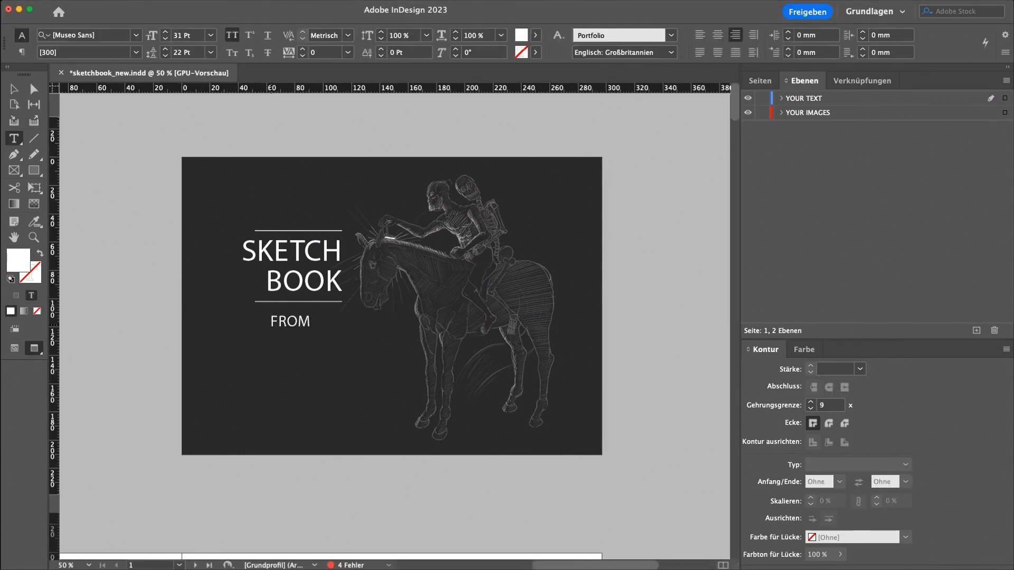
pyautogui.write('MAI 2021 -')
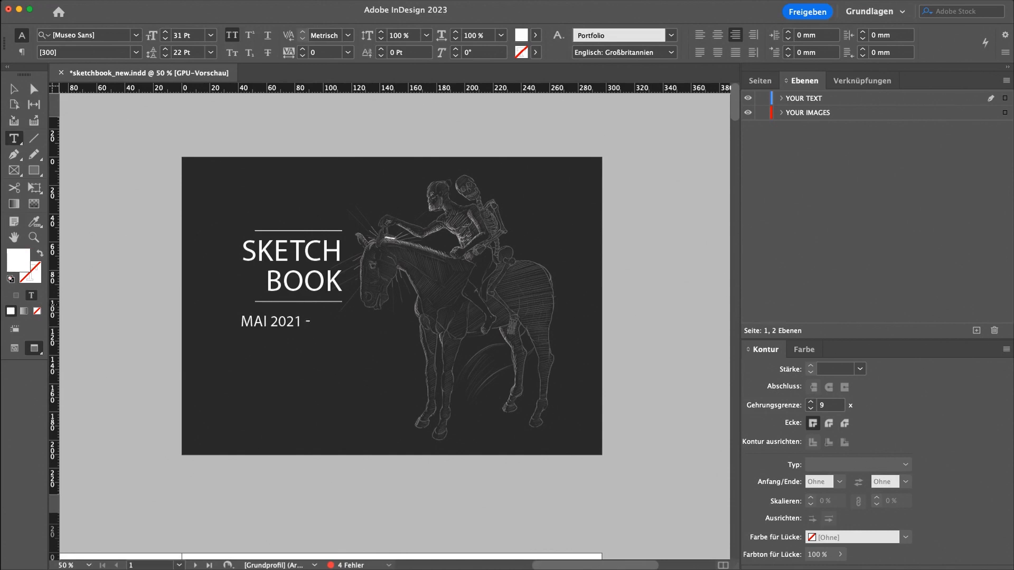
pyautogui.click(272, 321)
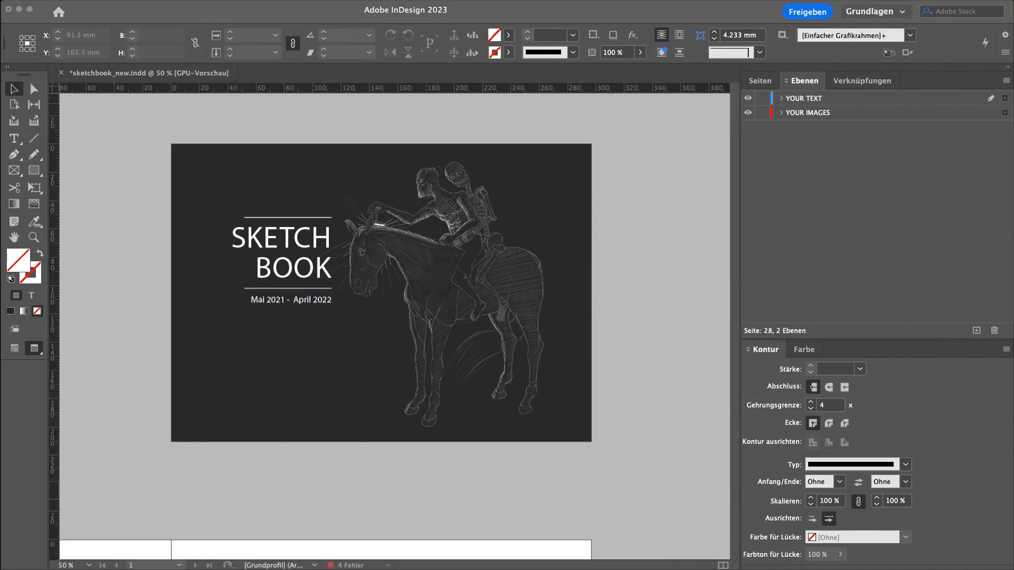
# Step: Leave the cover and scroll down to the pages 2–3 spread
pyautogui.click(465, 305)
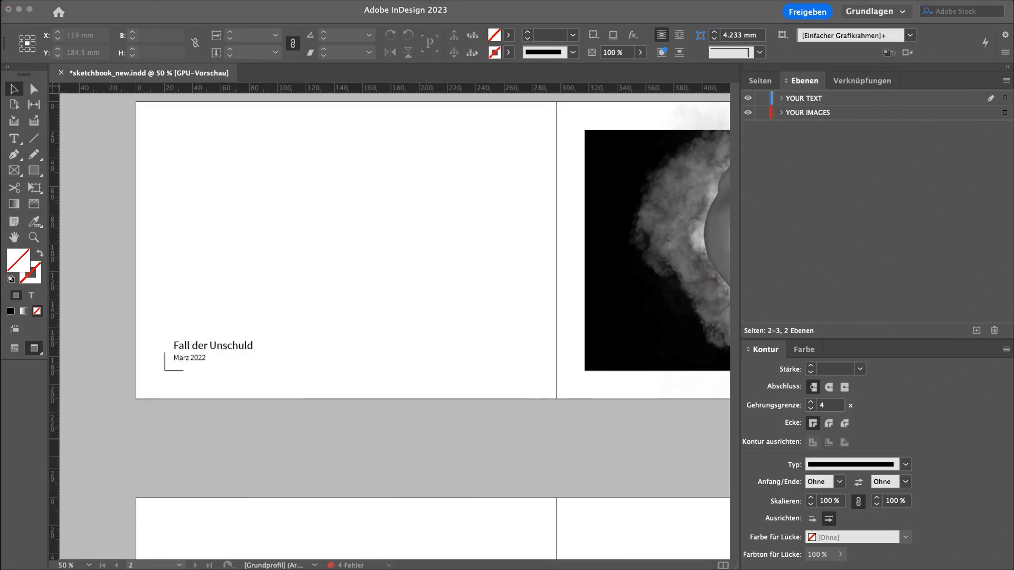
pyautogui.hscroll(3)
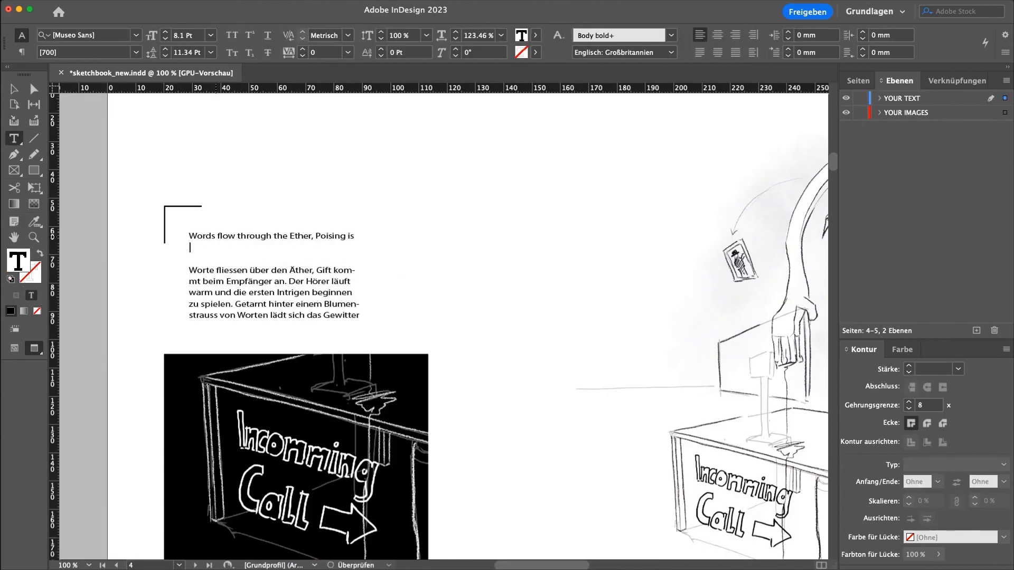
# Step: Type English lines ending 'reaching the Recipient.' and beginning 'A Bouquet of' above the German captions
pyautogui.write('reaching the Recipient.')
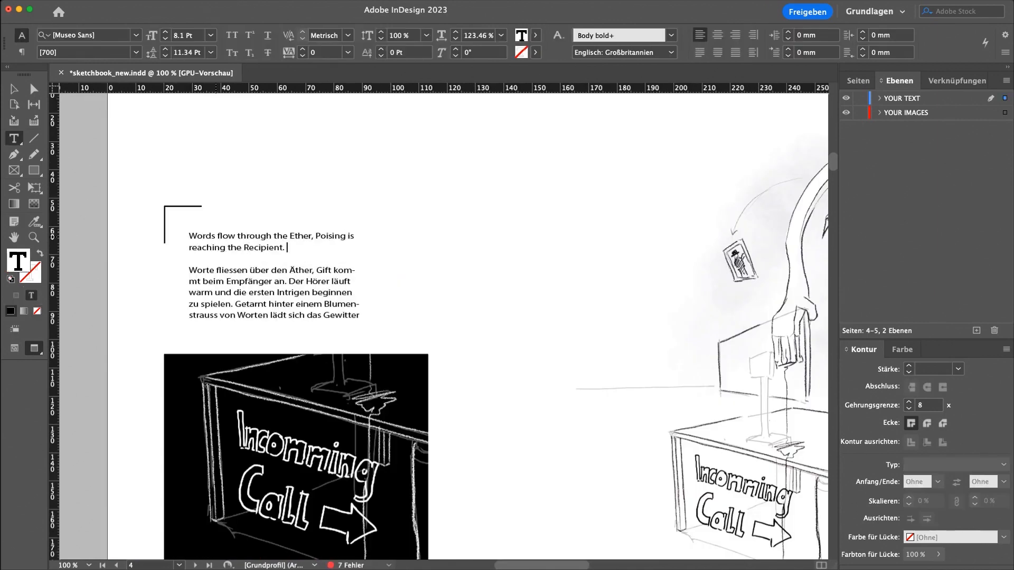
pyautogui.write('A Bouqu')
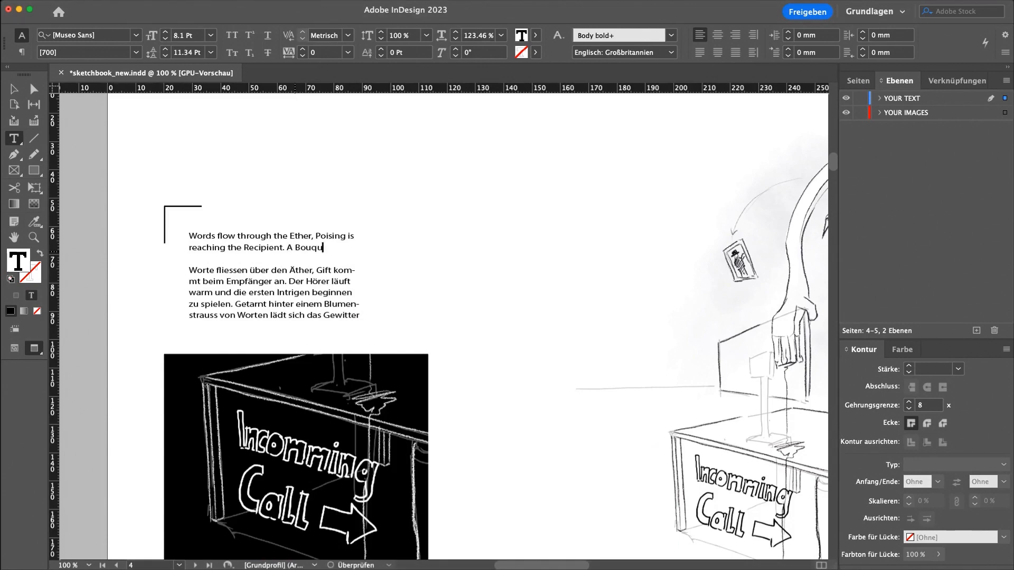
pyautogui.write('et of')
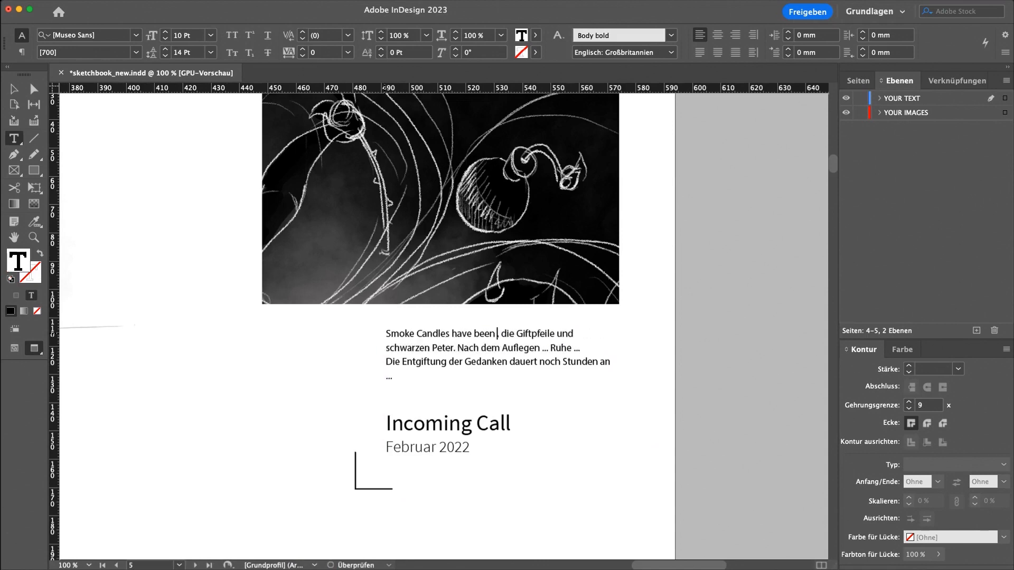
pyautogui.write('launched, Po')
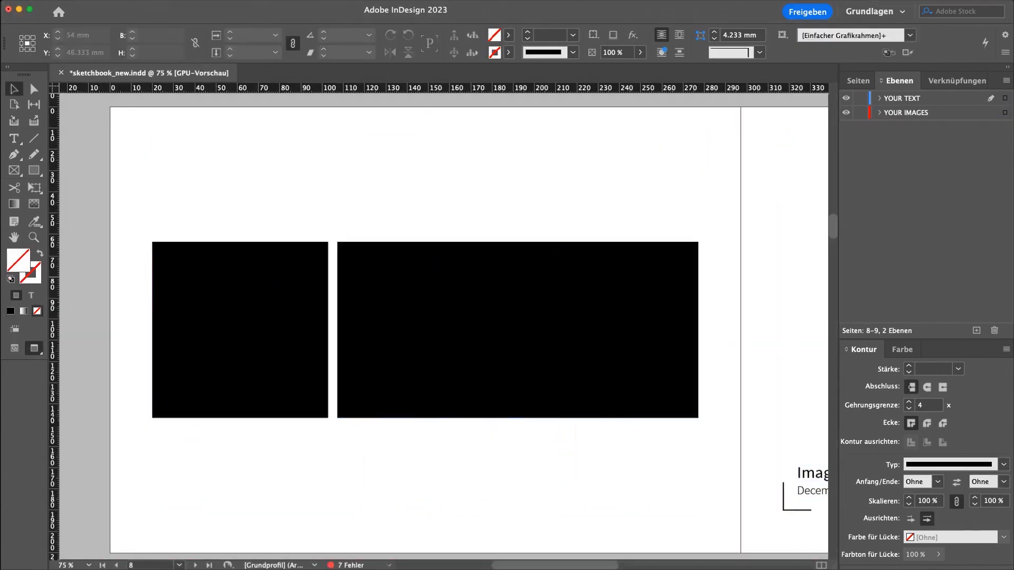
# Step: Type the caption 'Der Mensch ist dem Mensch ein Wolf' with its December 2021 date
pyautogui.click(239, 330)
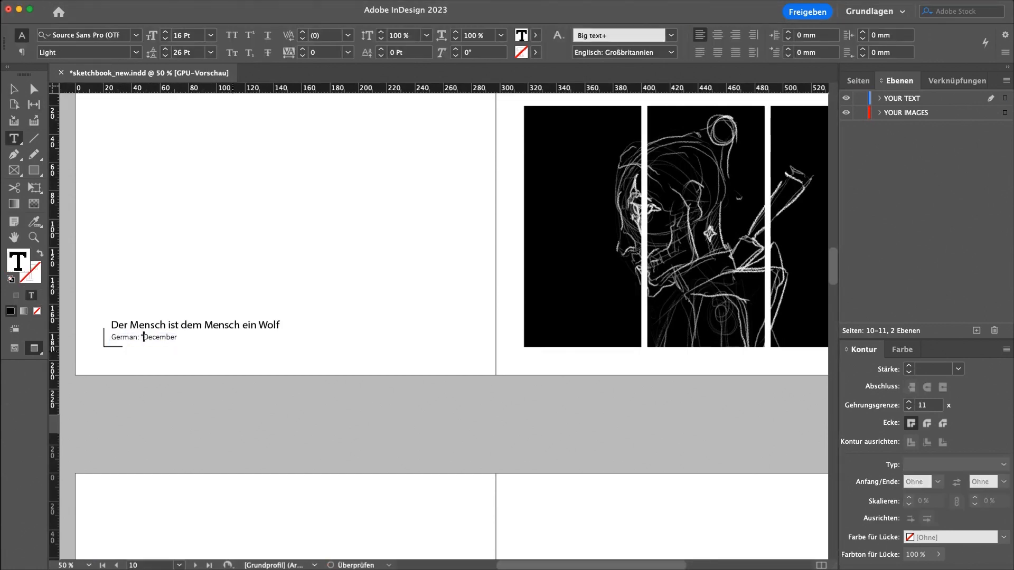
pyautogui.write('"Der Mensch December 2021')
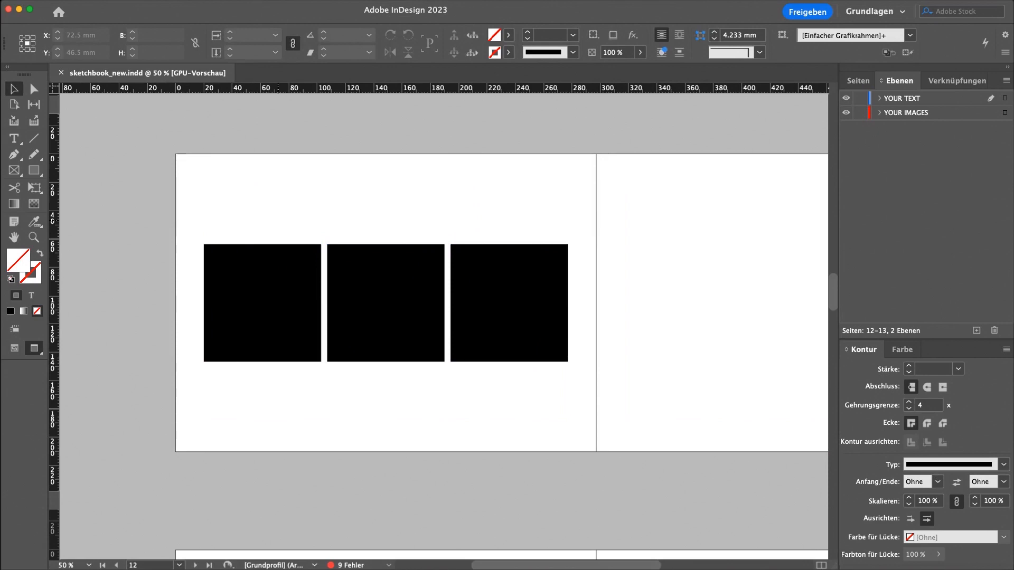
# Step: Move on to the pages 12–13 spread with three square black image frames
pyautogui.click(857, 82)
pyautogui.write('lighntin')
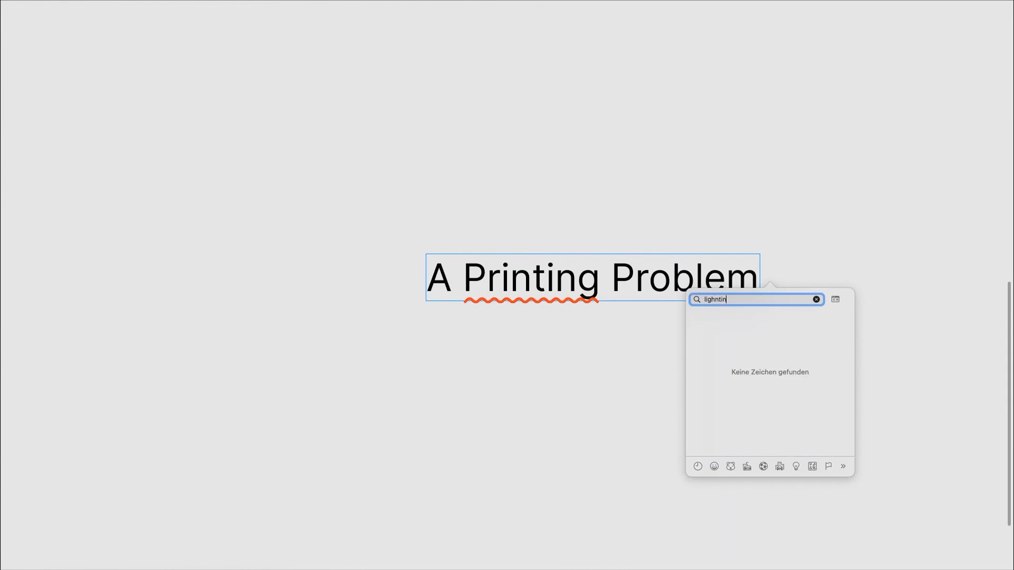
# Step: Add arrowheads to the lines around Printsize Copy Shop, then clear them from the panel
pyautogui.write('Elec')
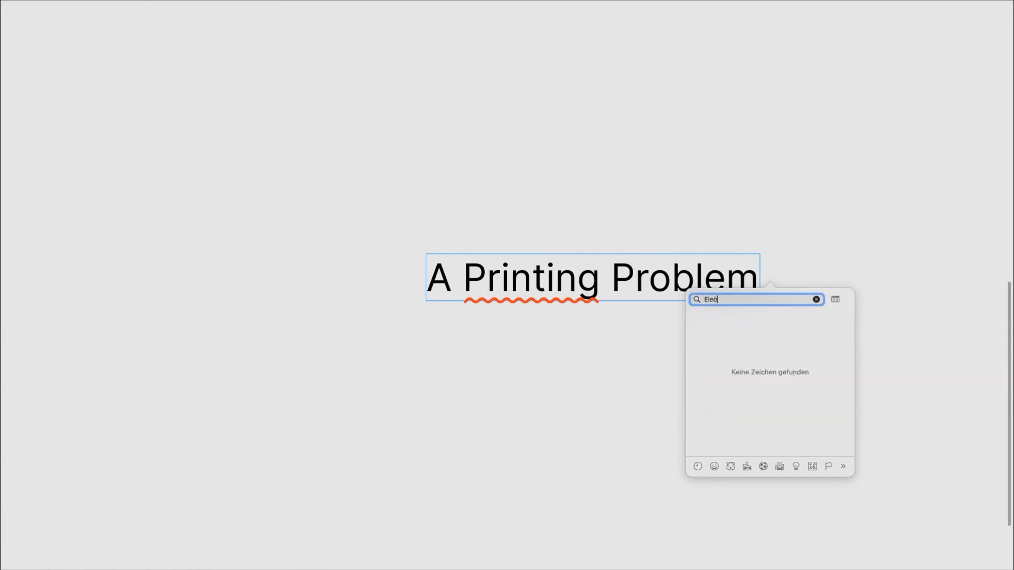
pyautogui.rightClick(471, 451)
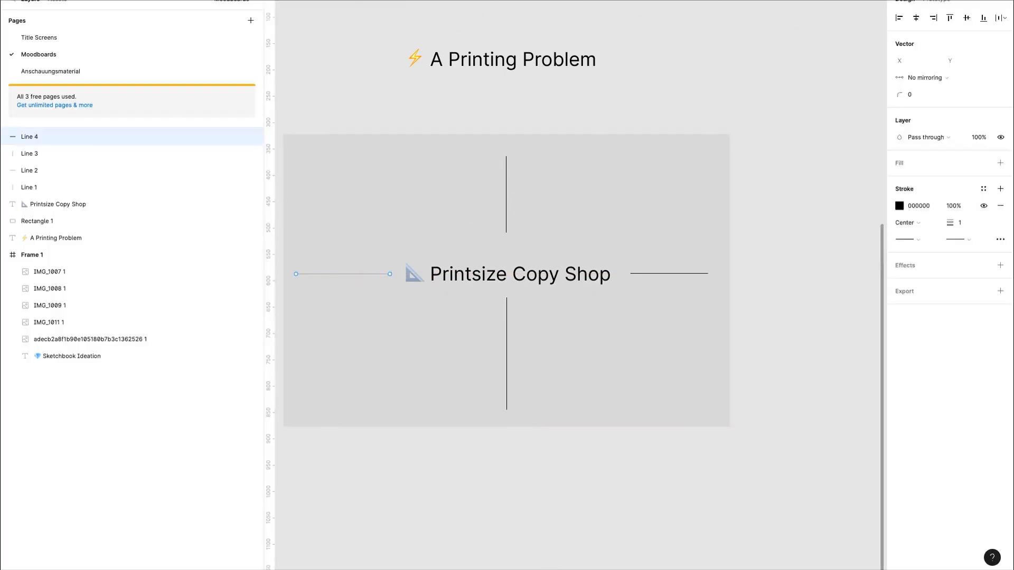
pyautogui.click(908, 223)
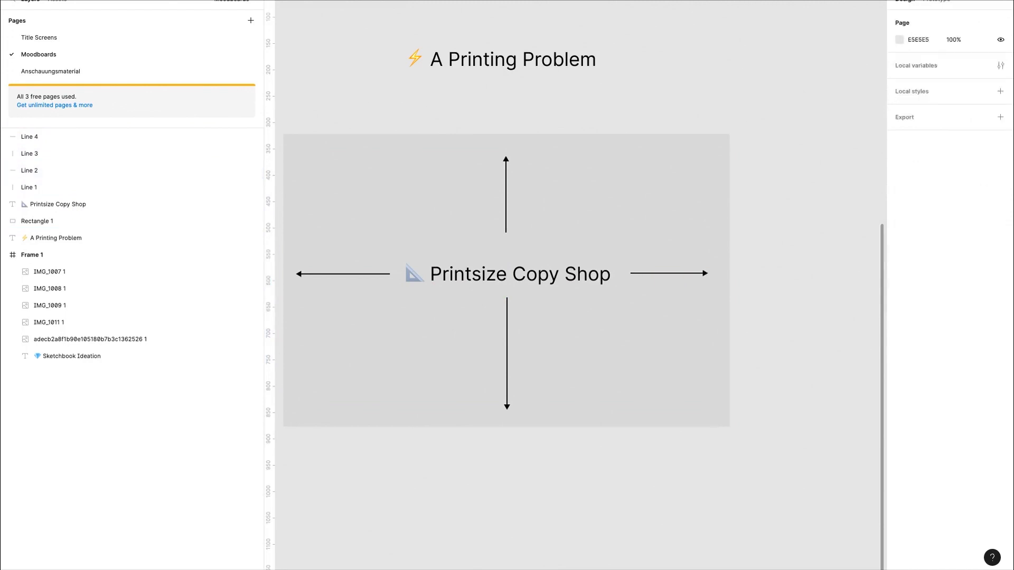
pyautogui.click(29, 136)
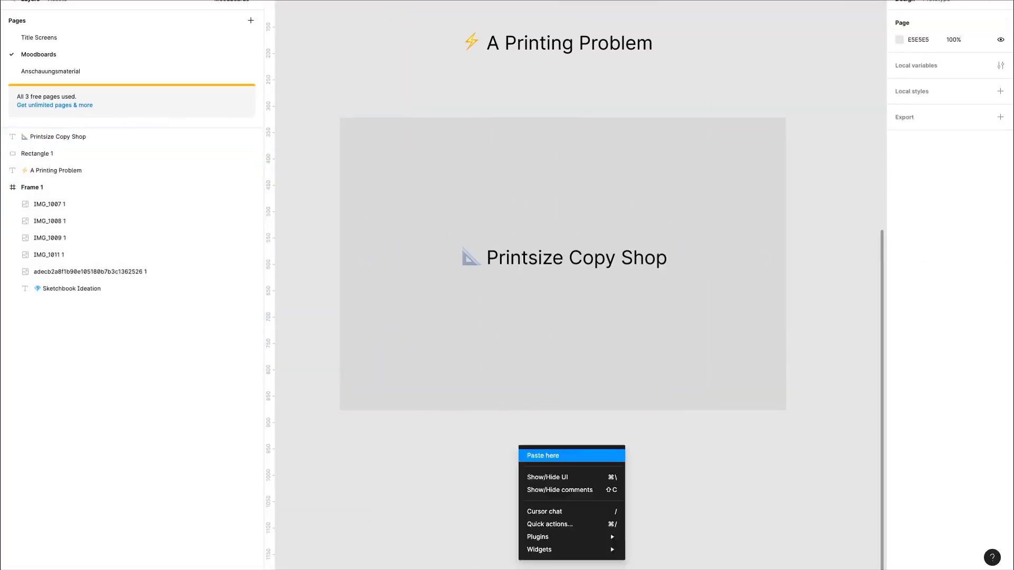
# Step: Paste the A4 layout spread onto the canvas and begin pencil notes beside it
pyautogui.click(542, 455)
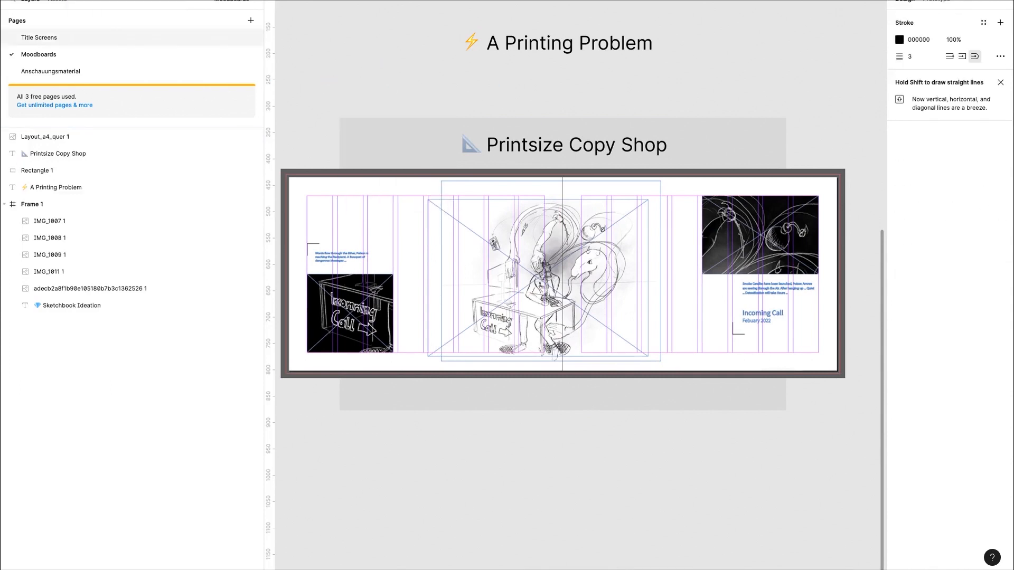
pyautogui.click(898, 39)
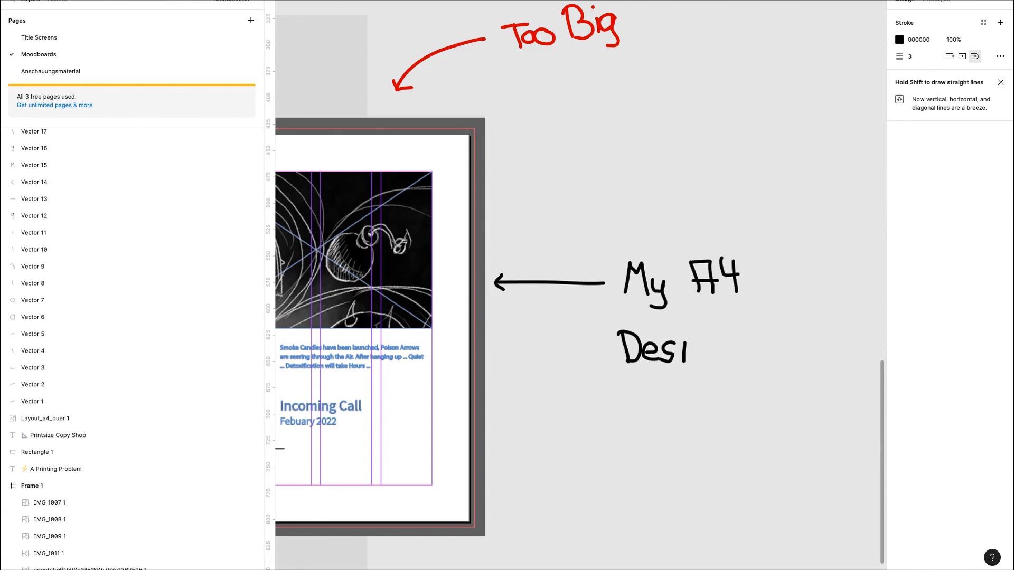
# Step: Finish the handwritten note so it reads 'My A4 Design'
pyautogui.write('ign')
pyautogui.write('⚡ Solution')
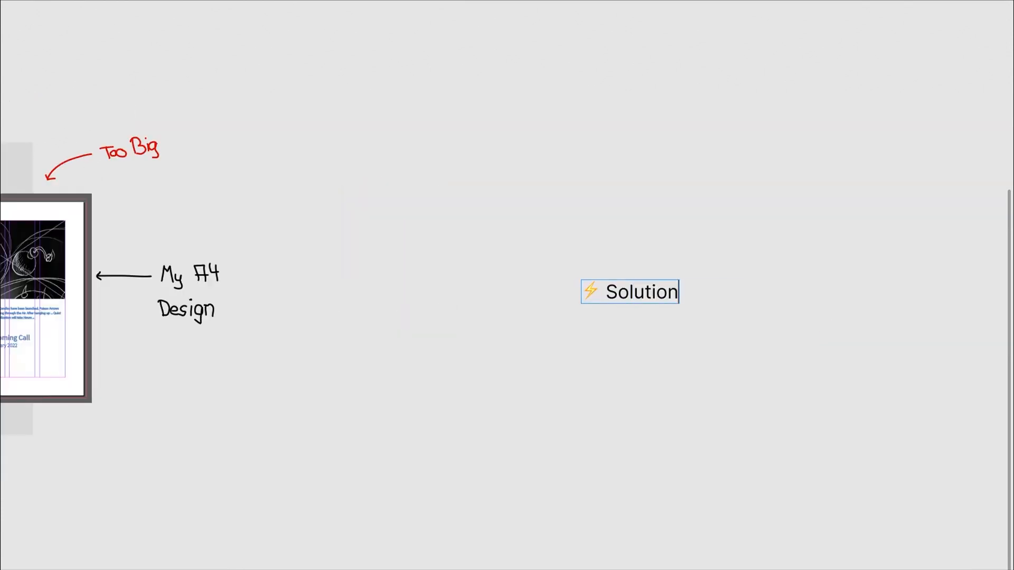
# Step: Add an 'Overthinking' line with an emoji beneath the crossed-out Solution heading
pyautogui.write('Overthi')
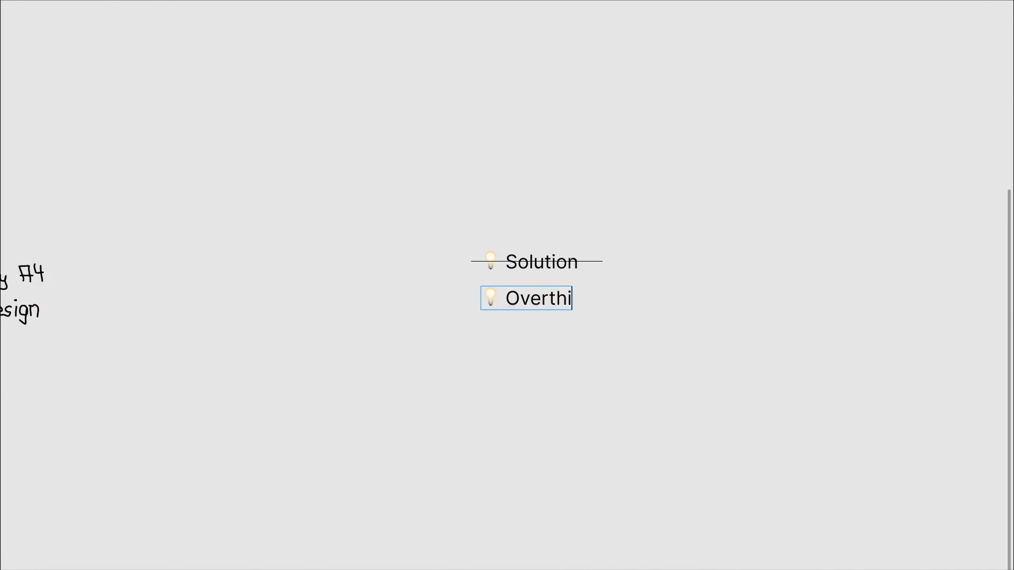
pyautogui.write('nking')
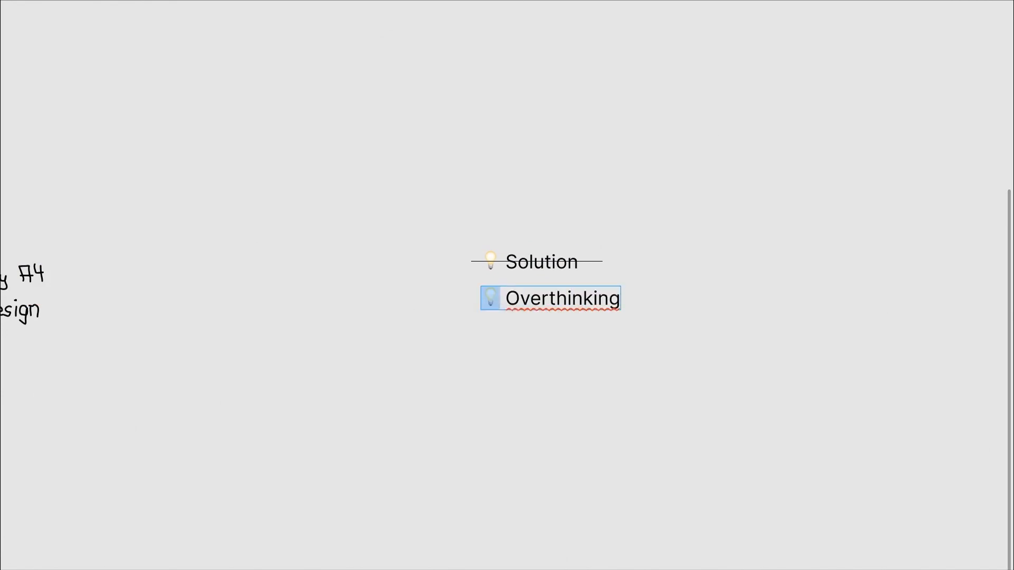
pyautogui.write('🧐')
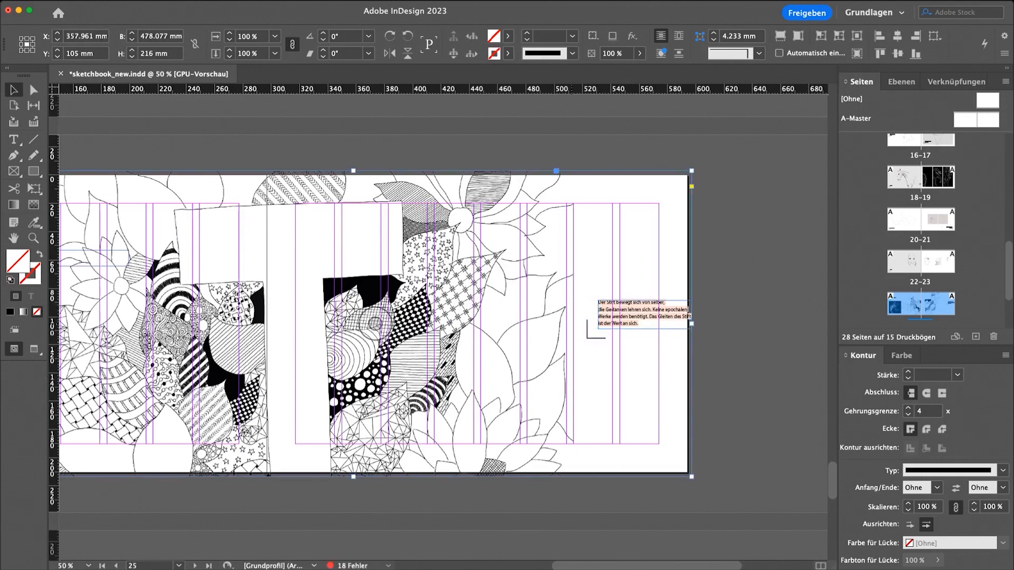
# Step: Overwrite the German caption on spread 22–23 with English, typing 'Thoughts are goin'
pyautogui.click(641, 316)
pyautogui.write('The Pencil moves on its own,')
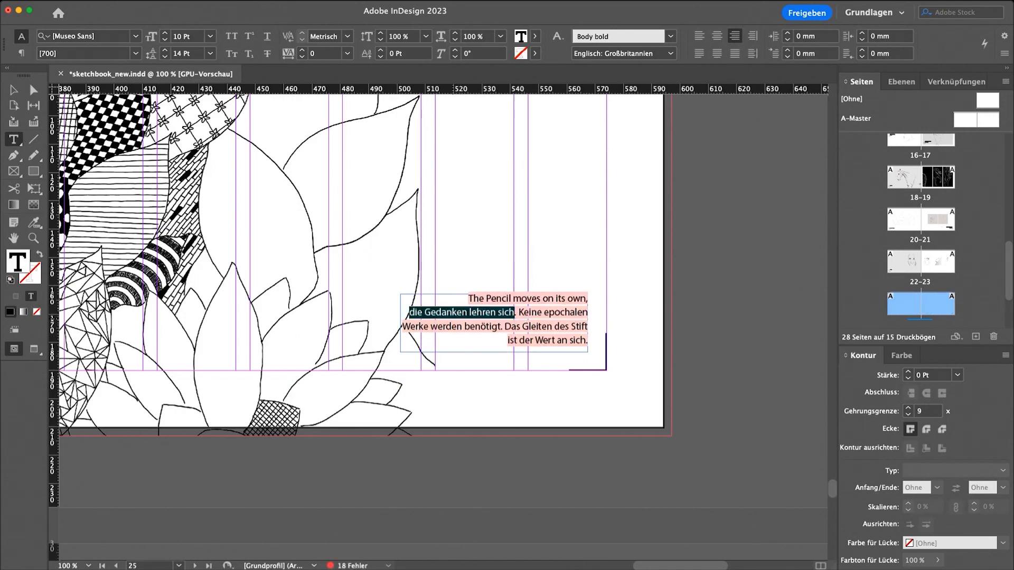
pyautogui.write('Thoughts are goin')
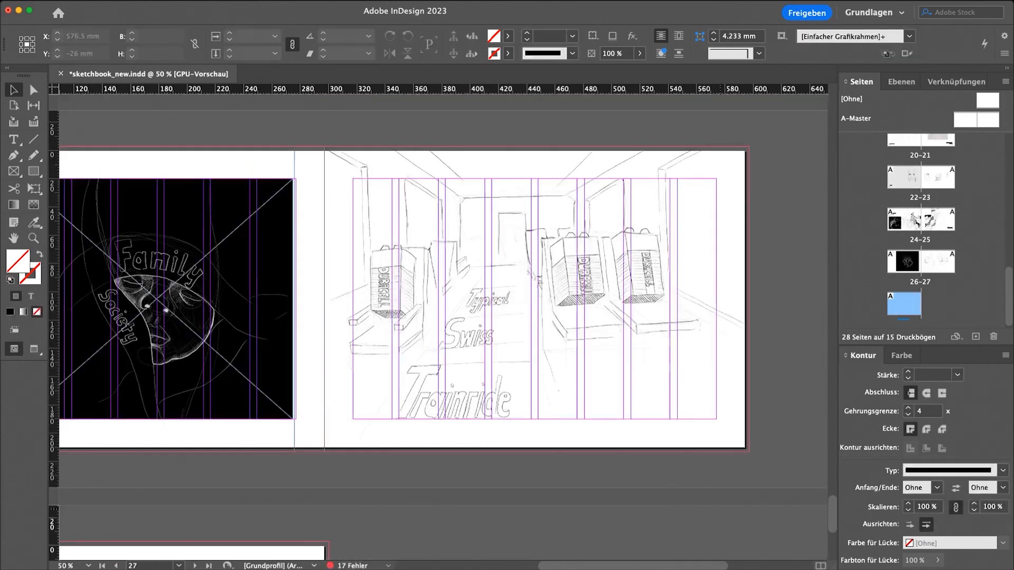
# Step: Go to blank final page 28 and start exporting the sketchbook as Adobe PDF (Print)
pyautogui.click(535, 299)
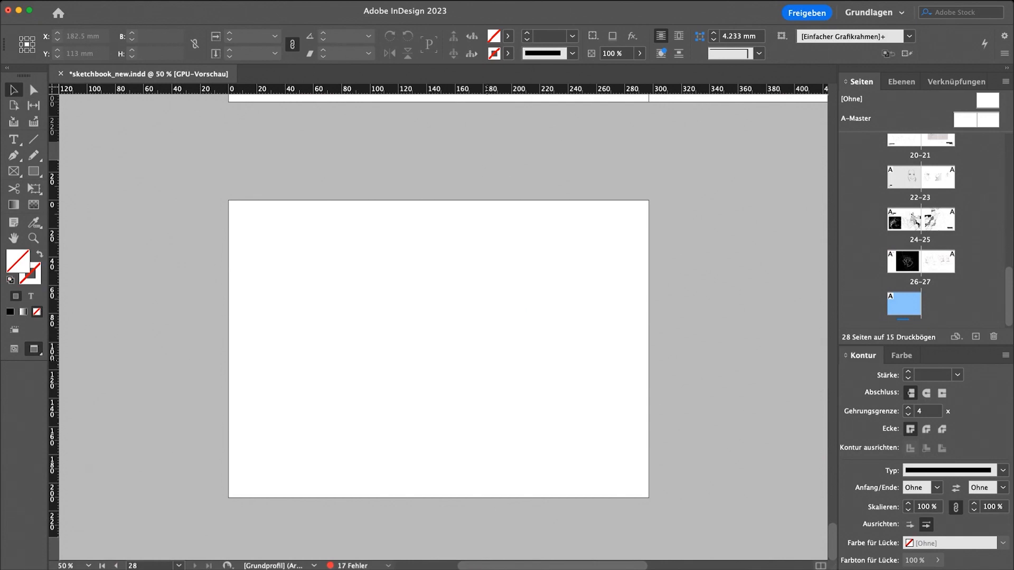
pyautogui.click(920, 260)
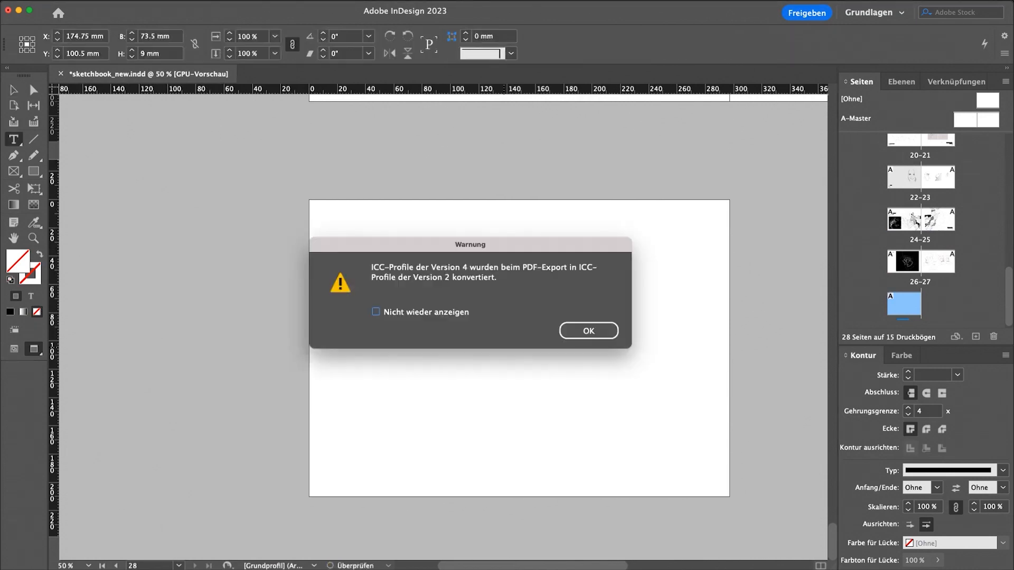
# Step: Dismiss the ICC warning, add a 'The End.' text frame at the page centre and select it for 48 pt styling
pyautogui.click(587, 331)
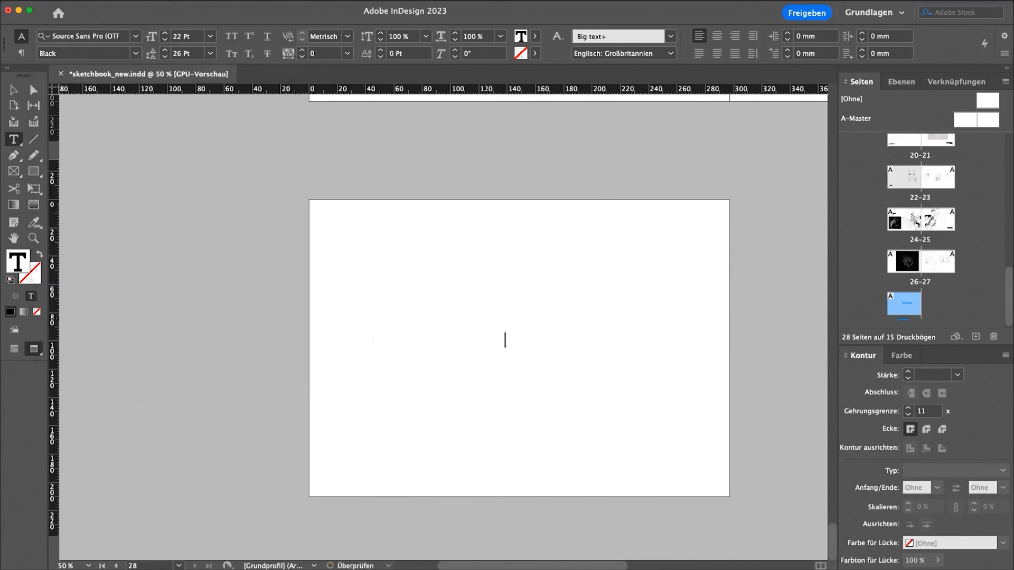
pyautogui.write('T')
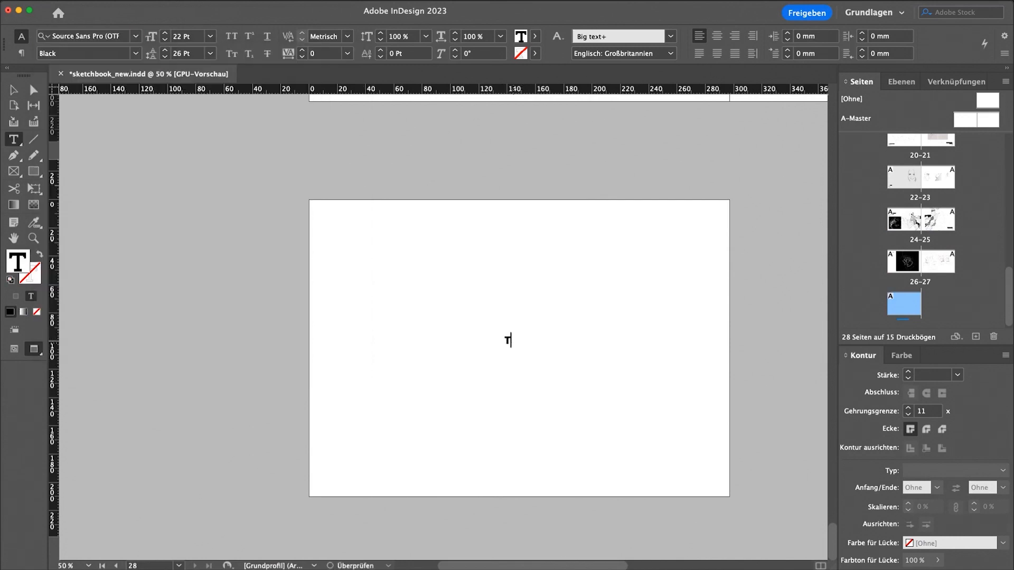
pyautogui.click(524, 341)
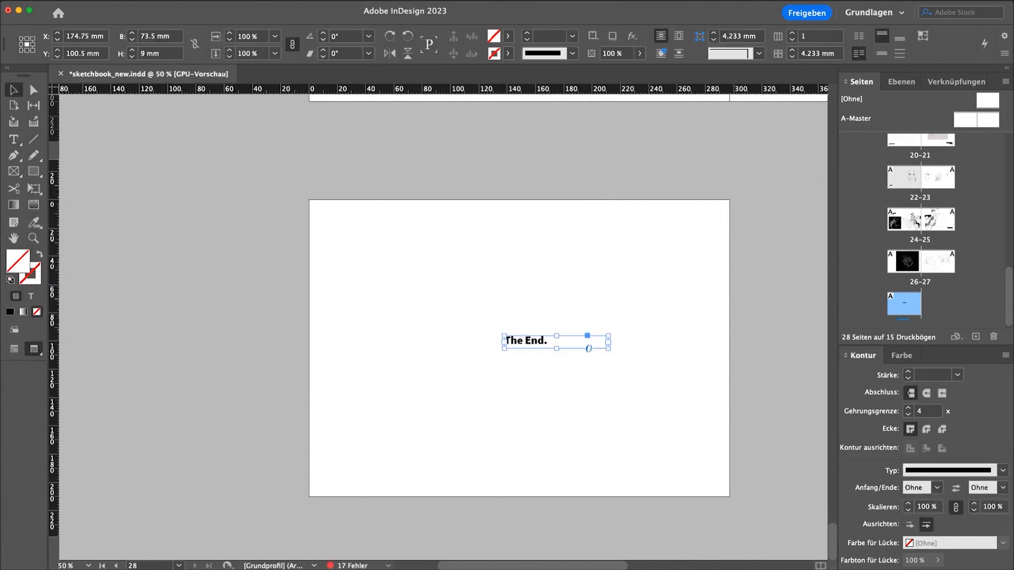
pyautogui.doubleClick(525, 340)
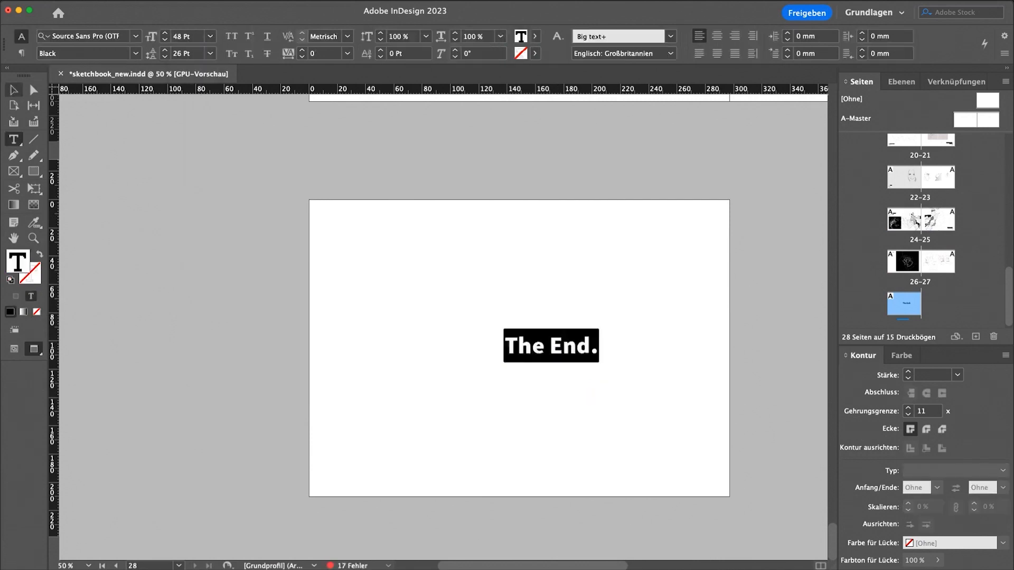